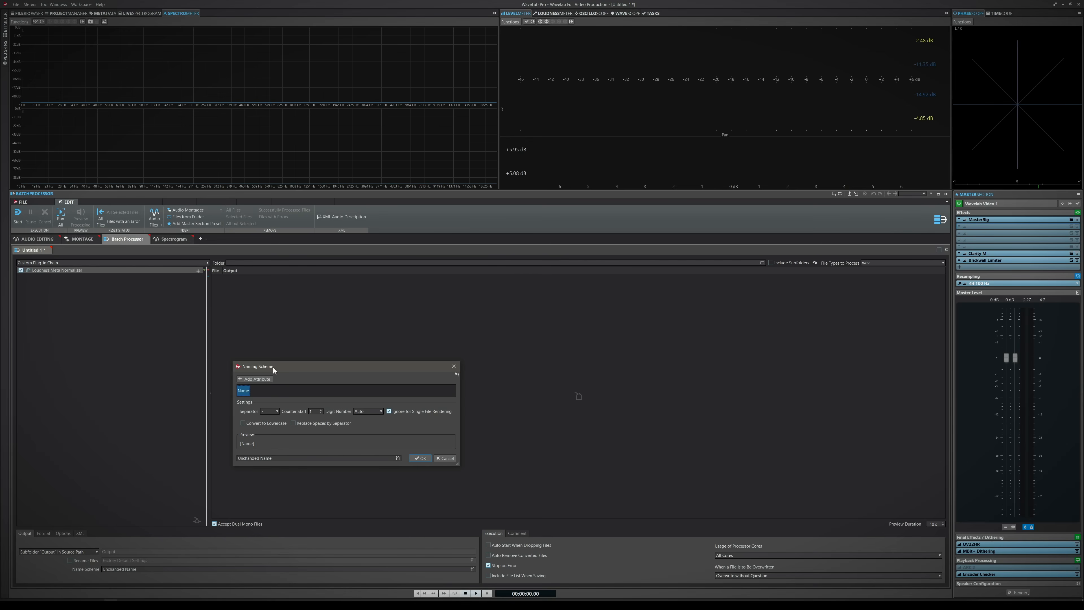
pyautogui.moveTo(264, 379)
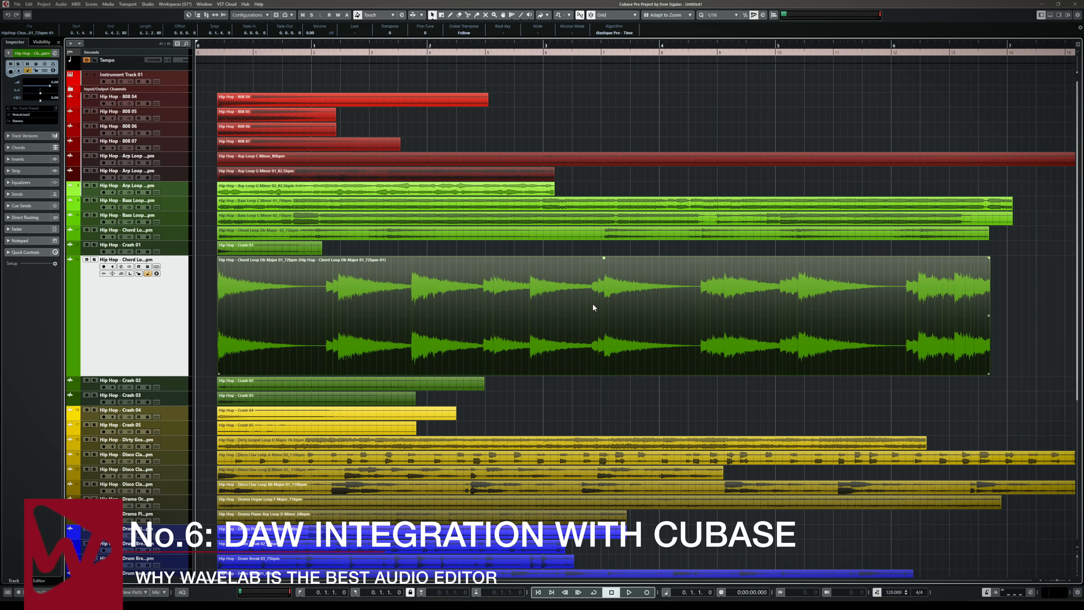
pyautogui.moveTo(597, 299)
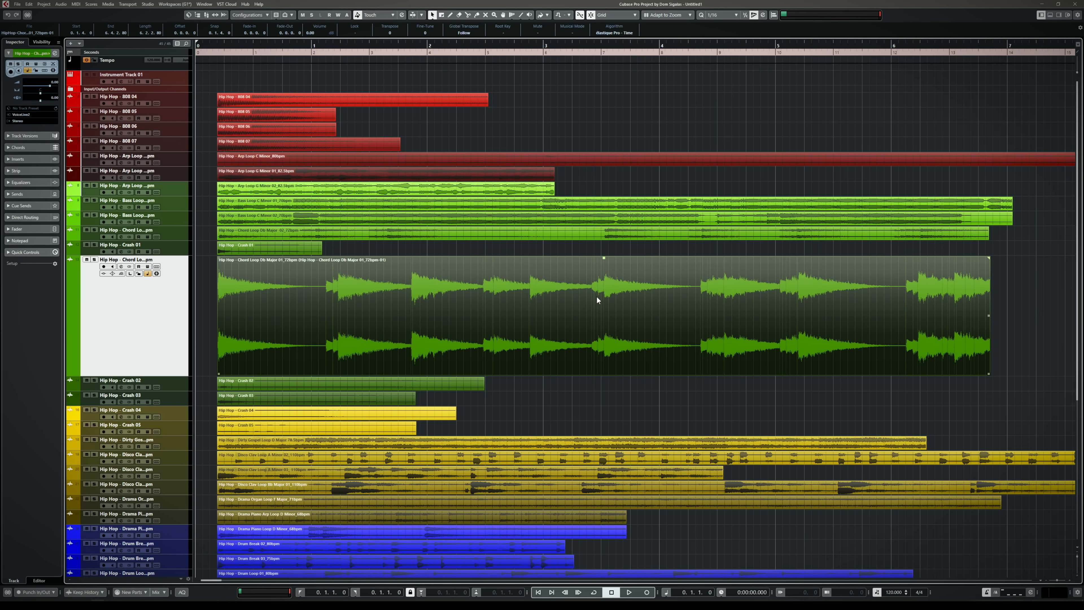
pyautogui.moveTo(586, 301)
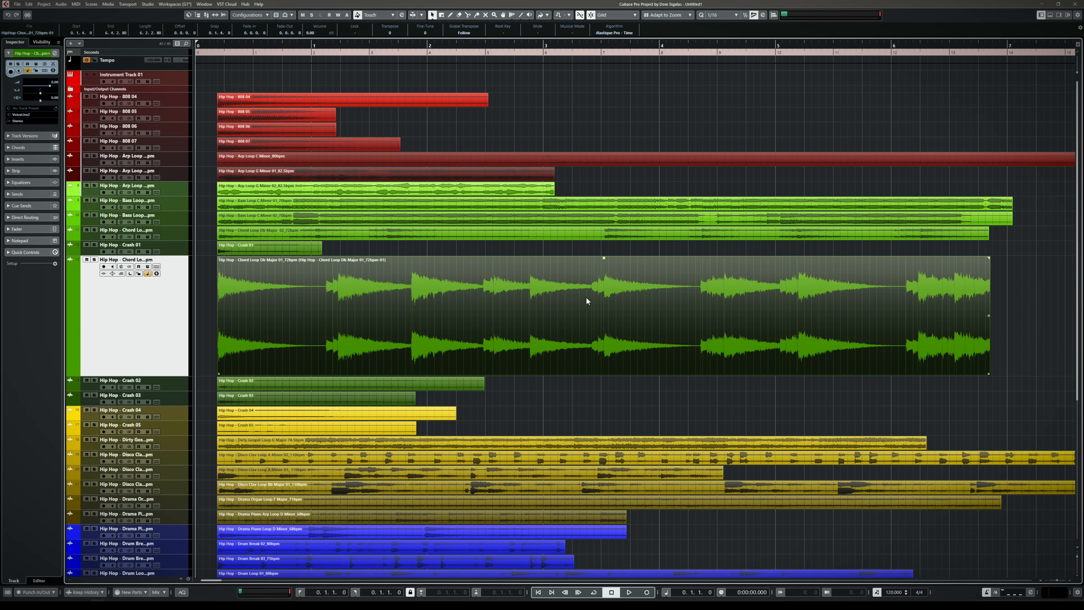
# Step: Send the selected Chord Loop event to WaveLab via Audio > Edit in WaveLab
pyautogui.click(61, 4)
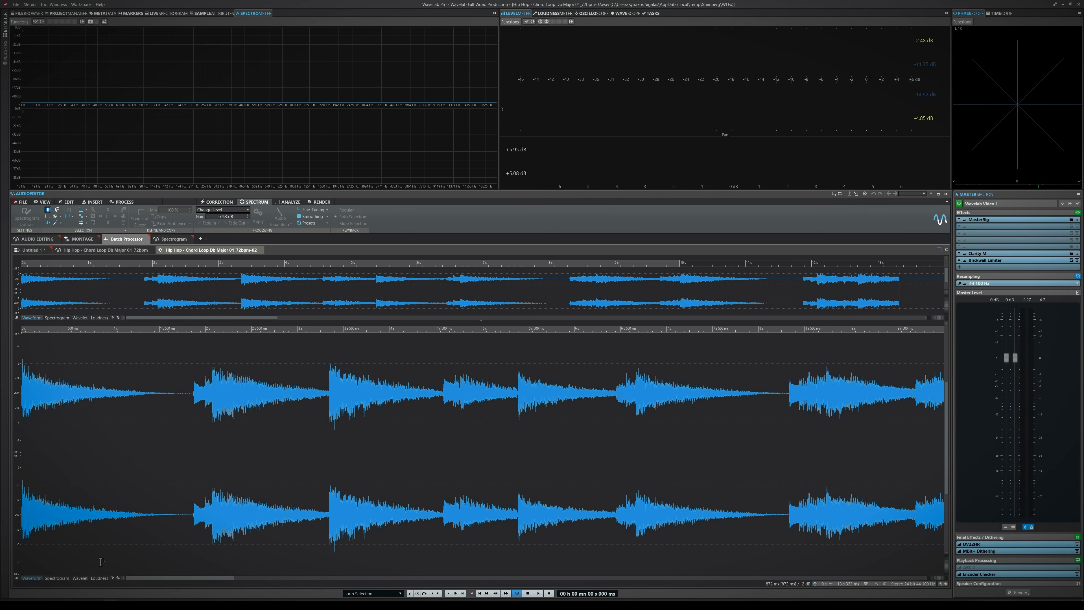
# Step: In the Spectrogram view, mark the second hit's region and erase its frequency content to silence
pyautogui.click(56, 578)
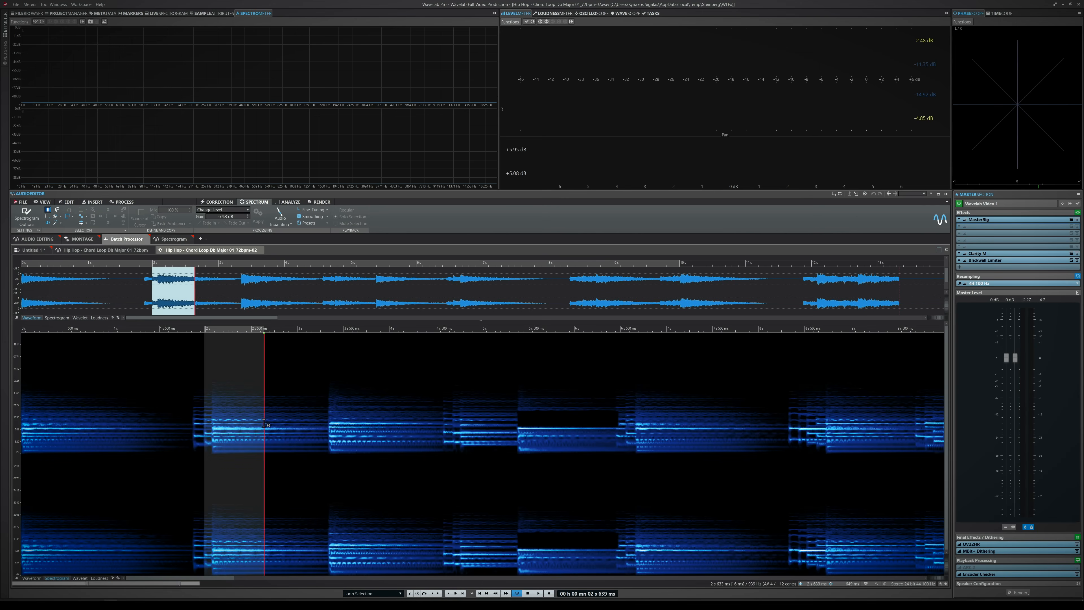
pyautogui.moveTo(200, 394); pyautogui.dragTo(232, 432)
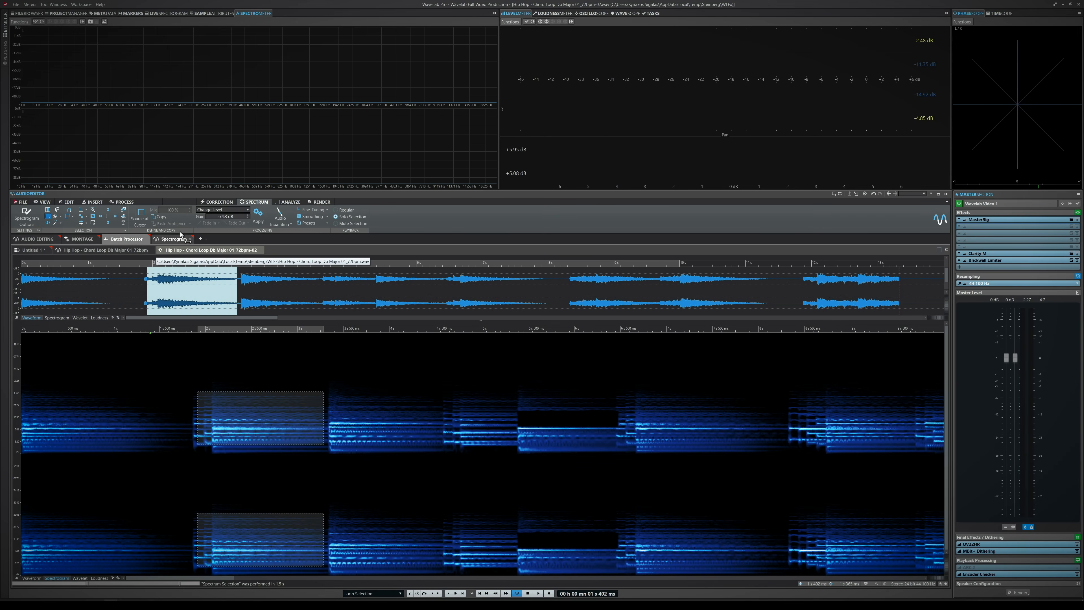
pyautogui.click(258, 212)
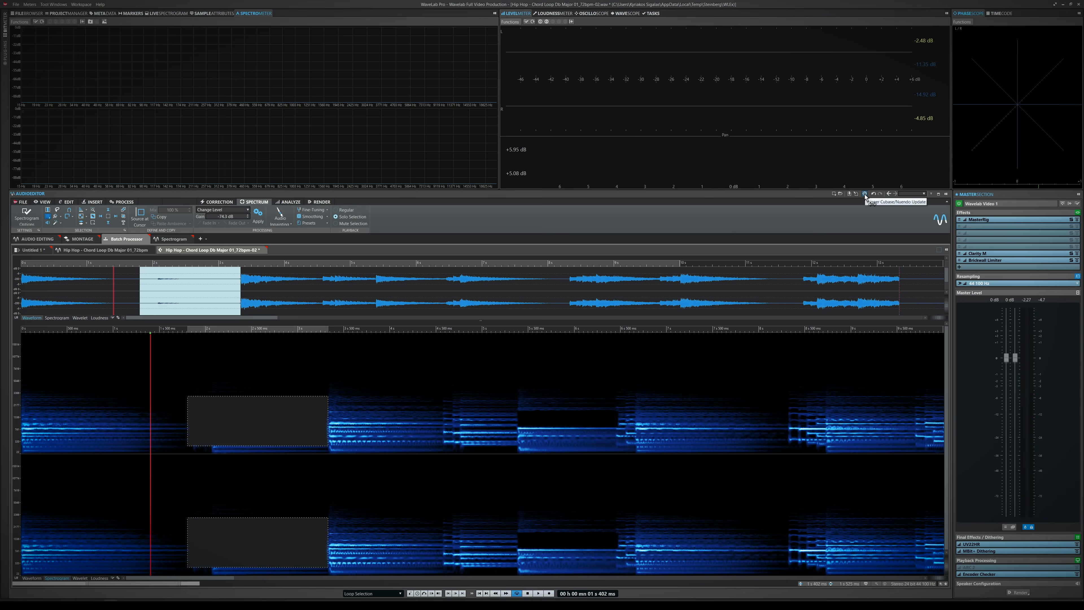
# Step: Return the edited chord loop to the Cubase project with the Cubase/Nuendo Update button
pyautogui.click(863, 193)
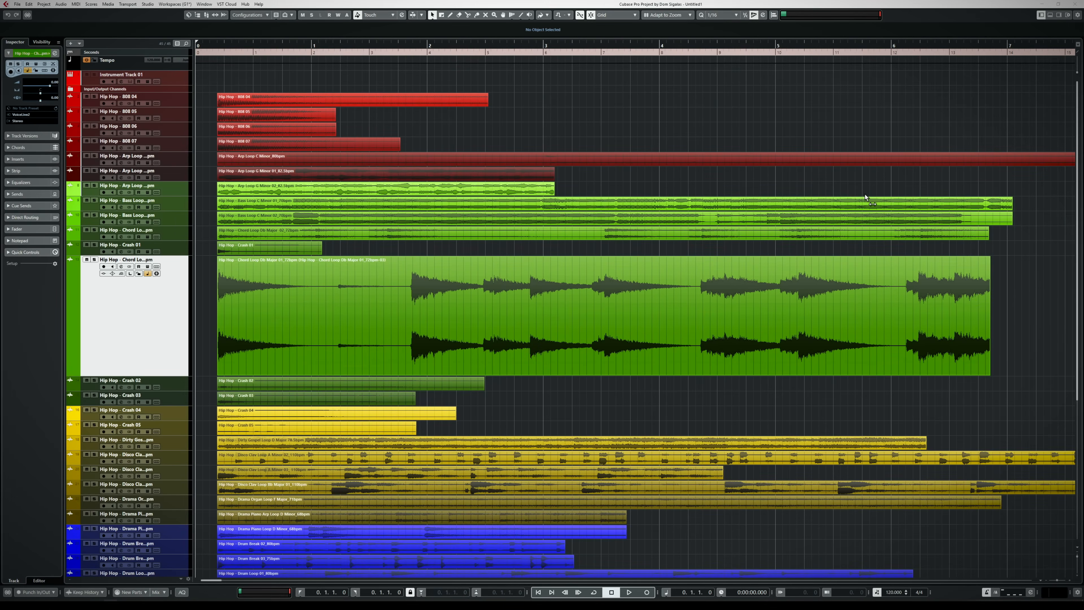
pyautogui.moveTo(358, 303)
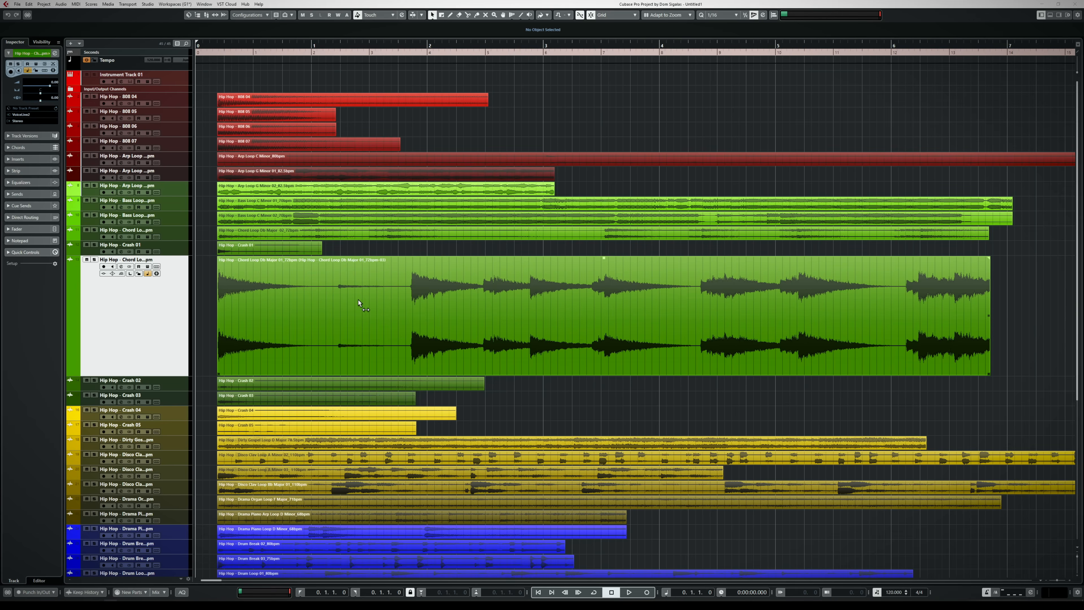